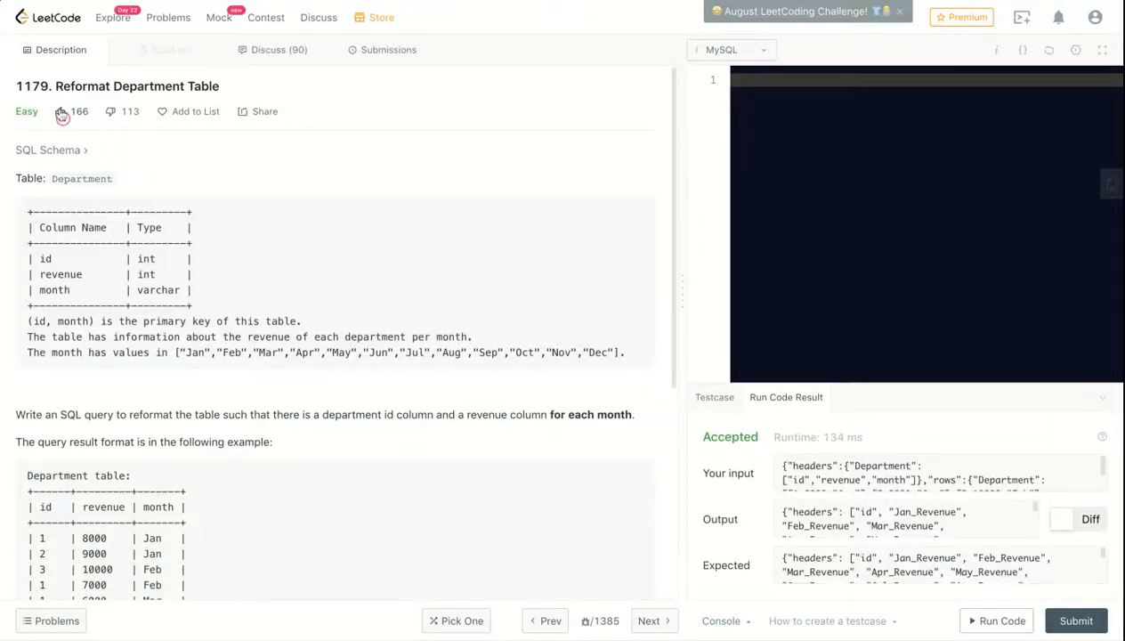
Step: Upvote problem 1179 and highlight that (id, month) is the Department table's primary key
left_click(61, 110)
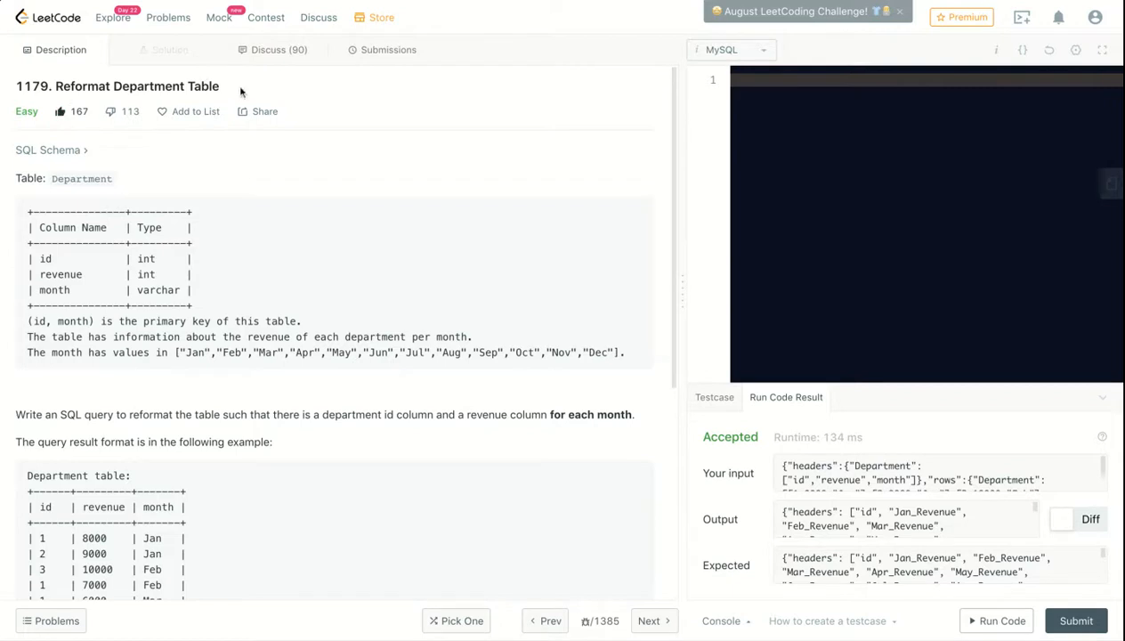
mouse_move(40, 169)
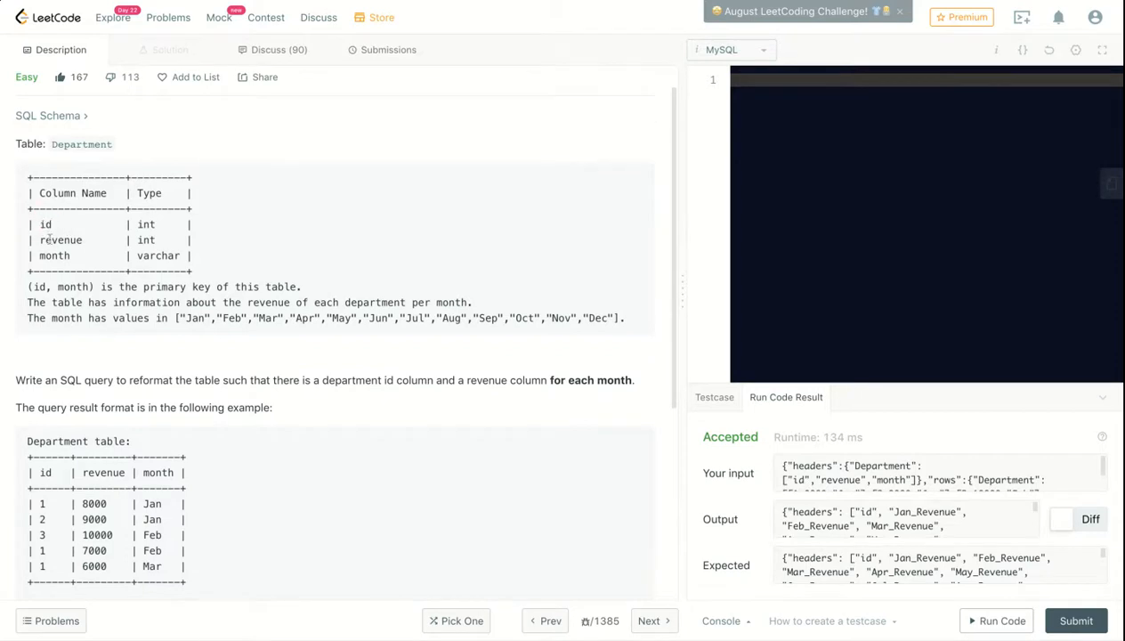
double_click(53, 257)
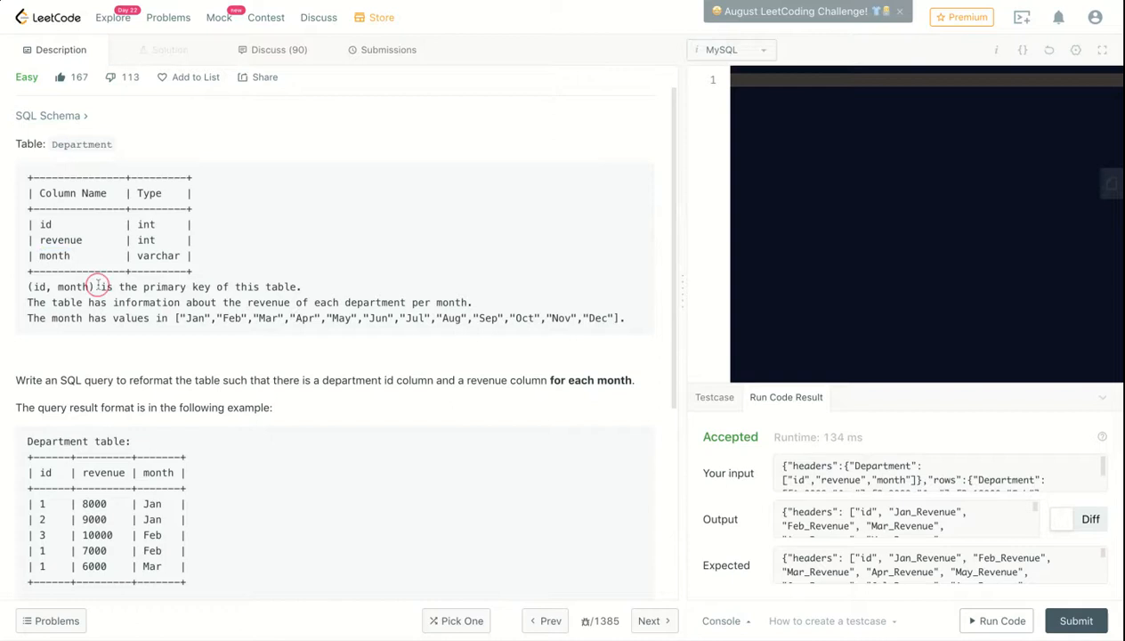
left_click_drag(103, 285, 301, 284)
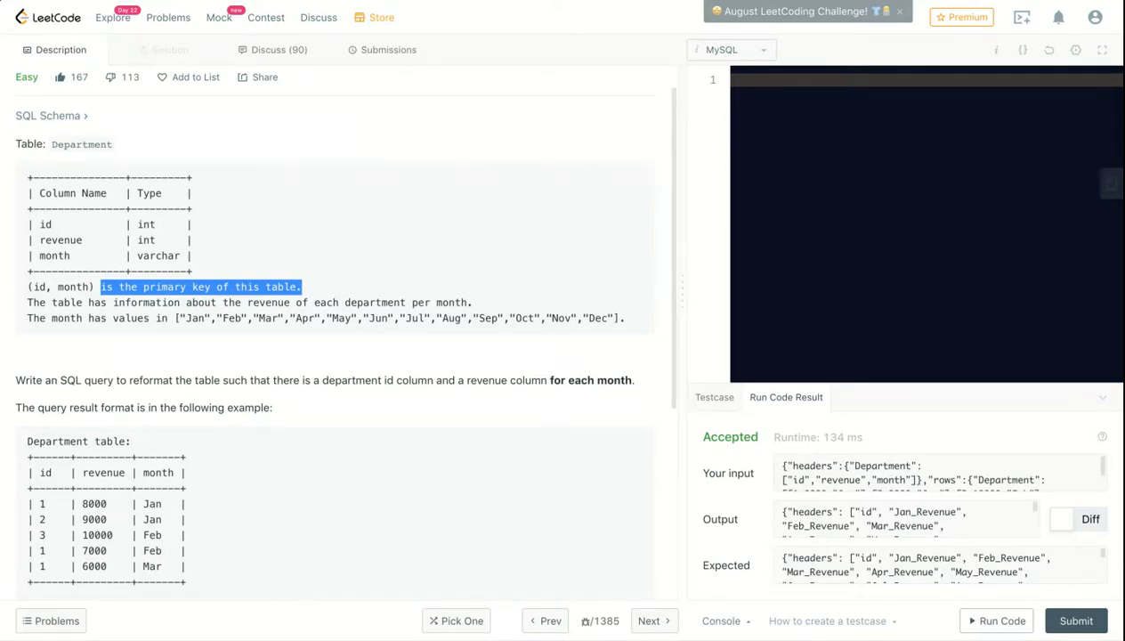
mouse_move(257, 278)
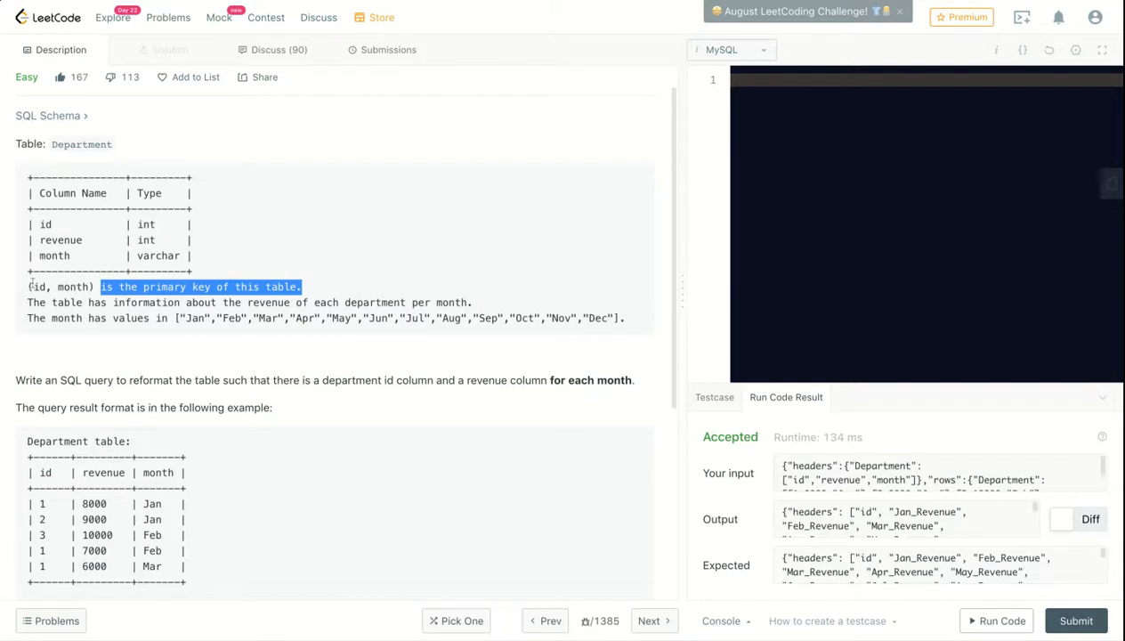
scroll("down", 3)
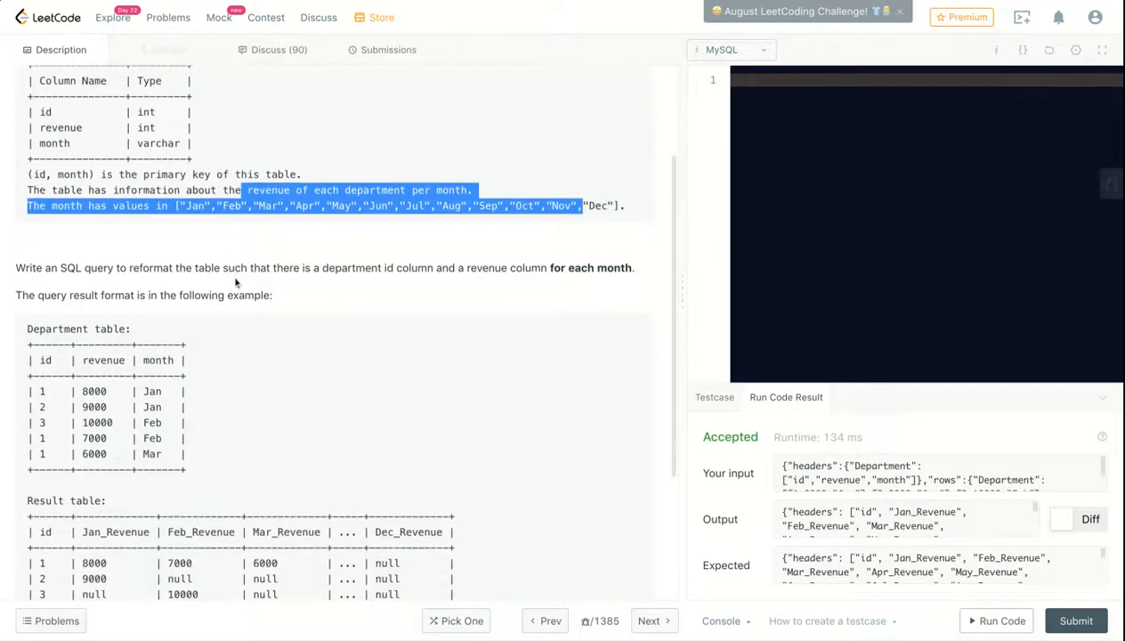
left_click(306, 293)
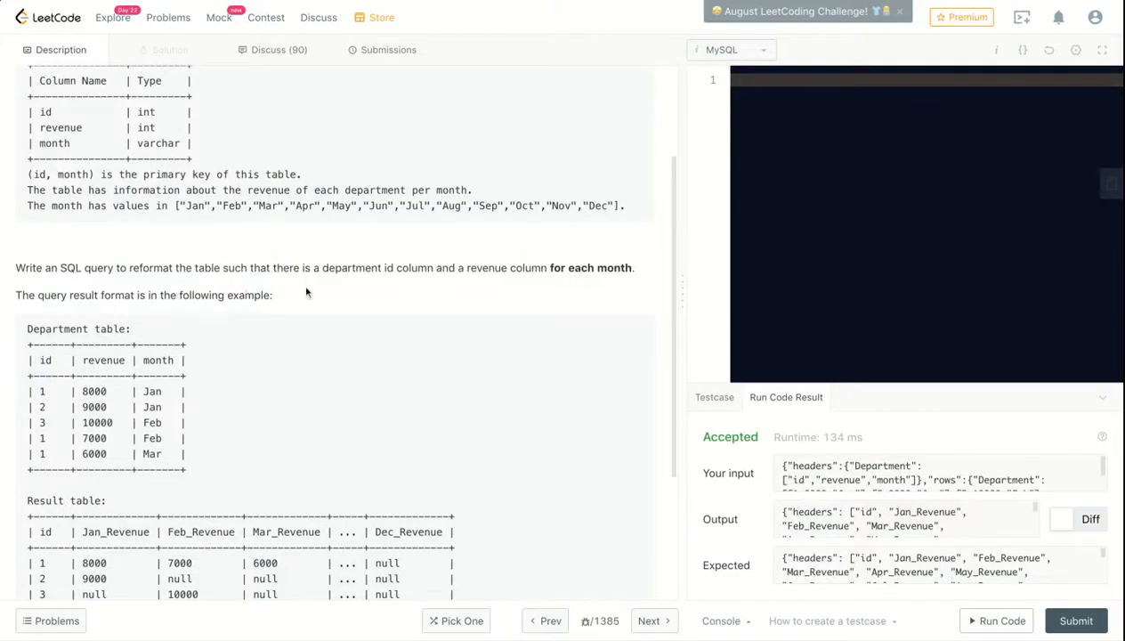
mouse_move(353, 313)
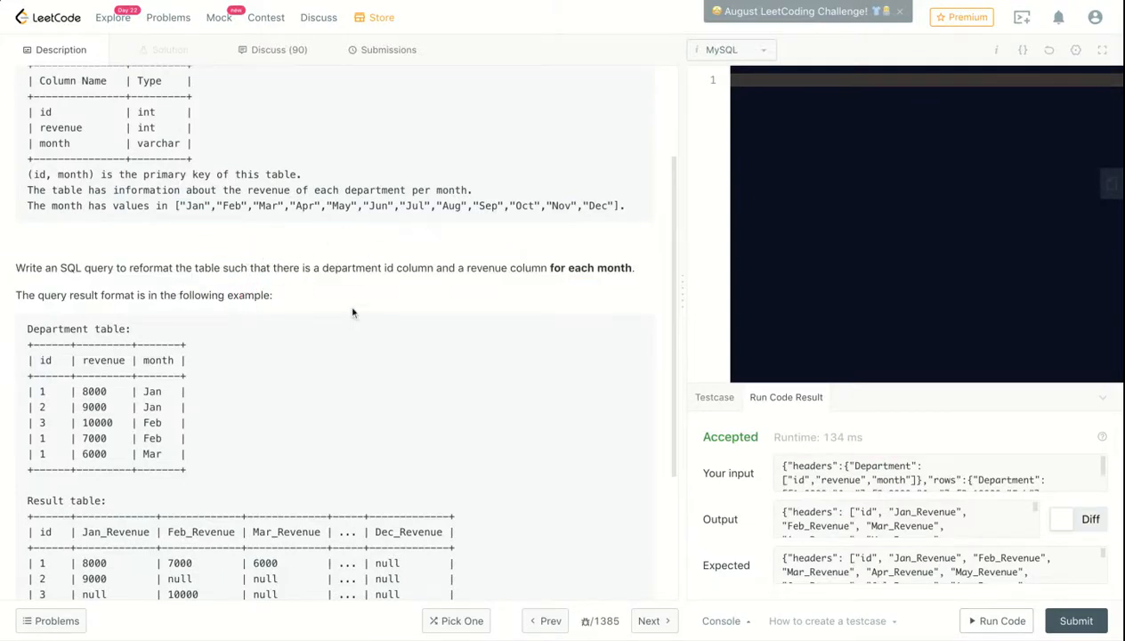
mouse_move(455, 281)
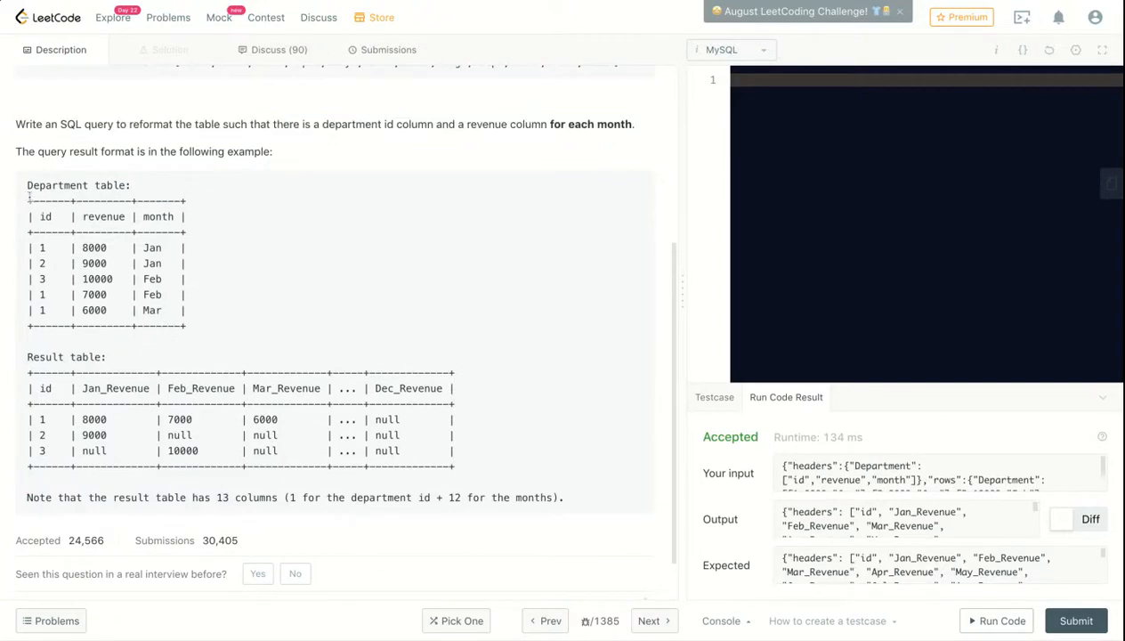
left_click_drag(39, 199, 178, 299)
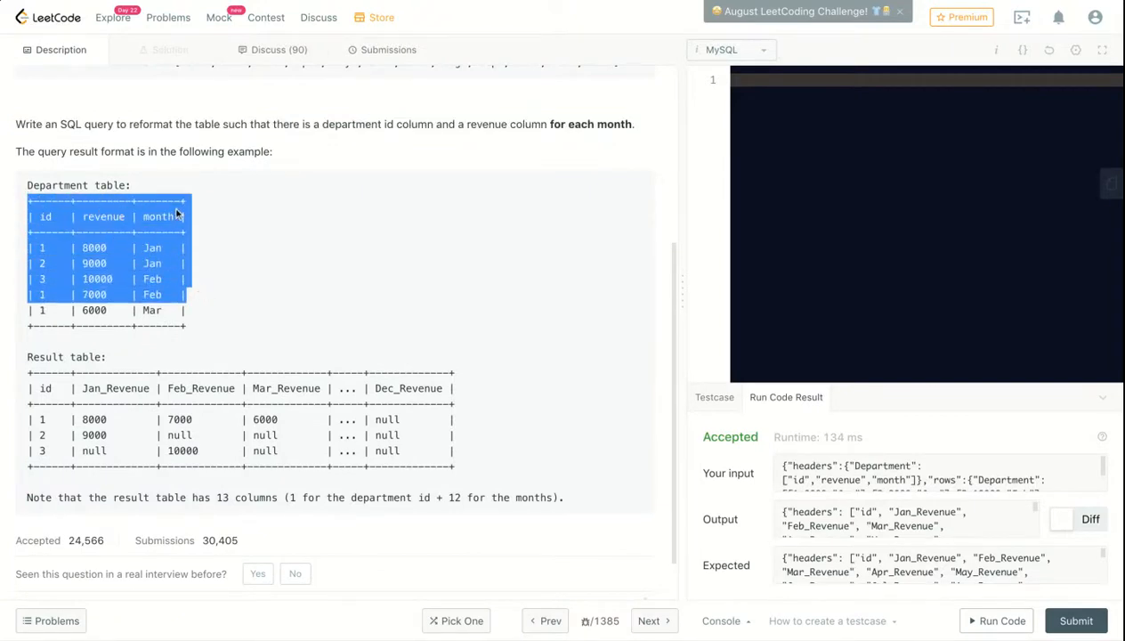
scroll("down", 3)
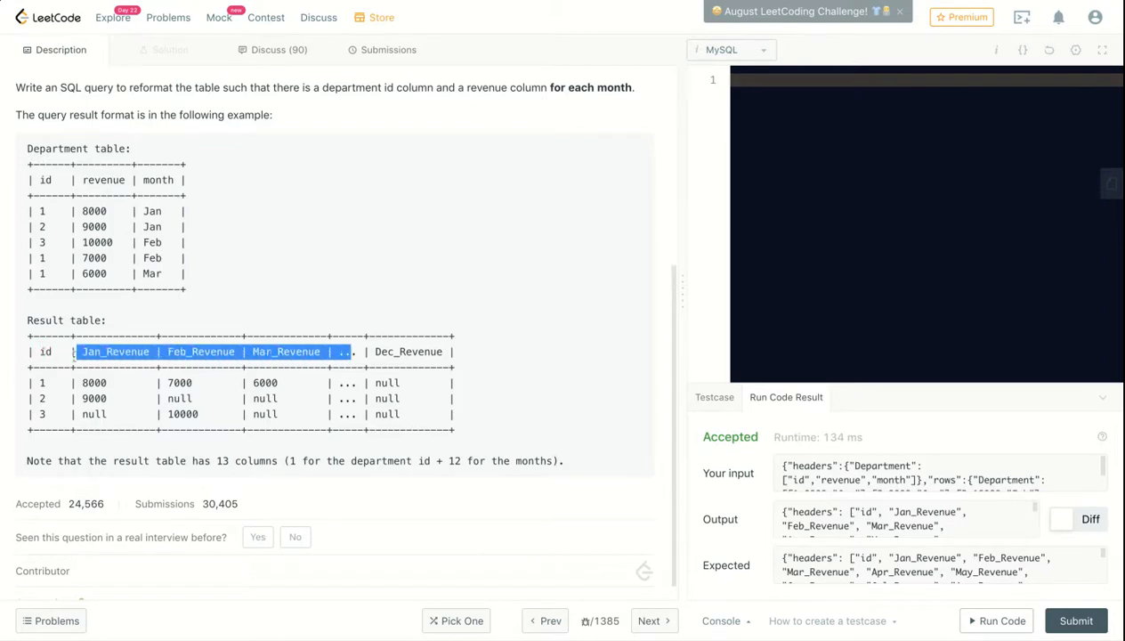
mouse_move(454, 365)
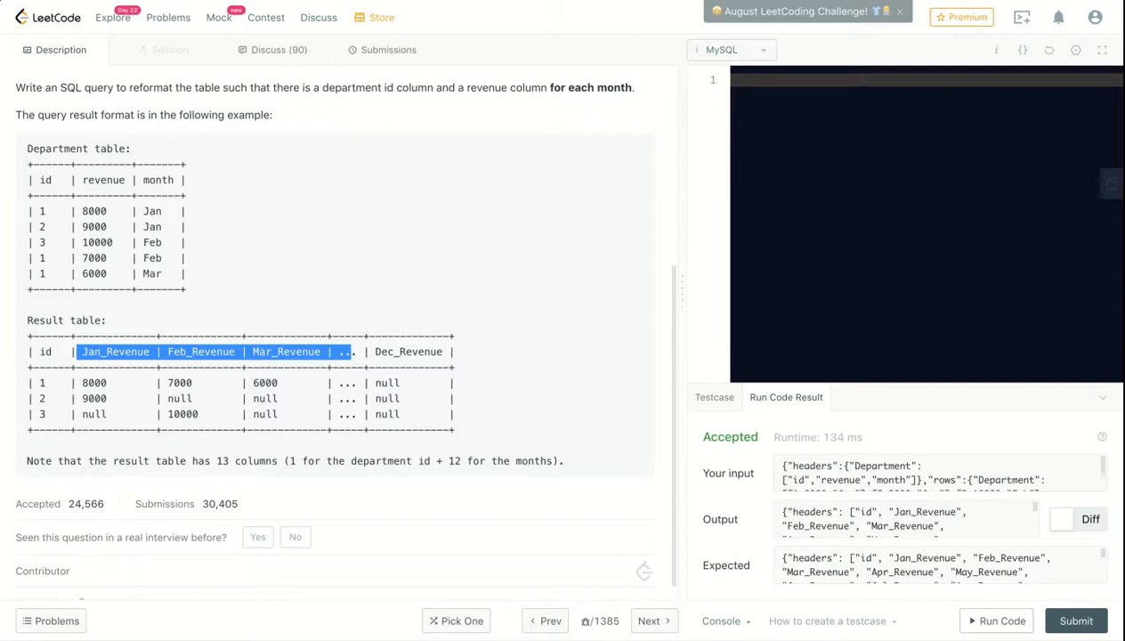
mouse_move(3, 316)
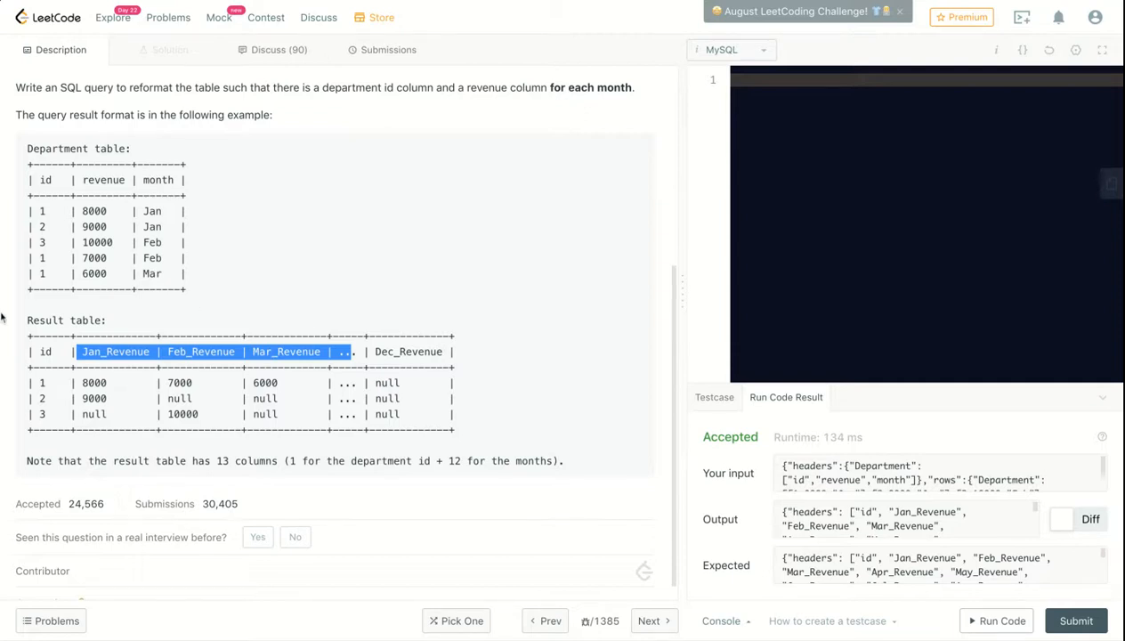
double_click(114, 350)
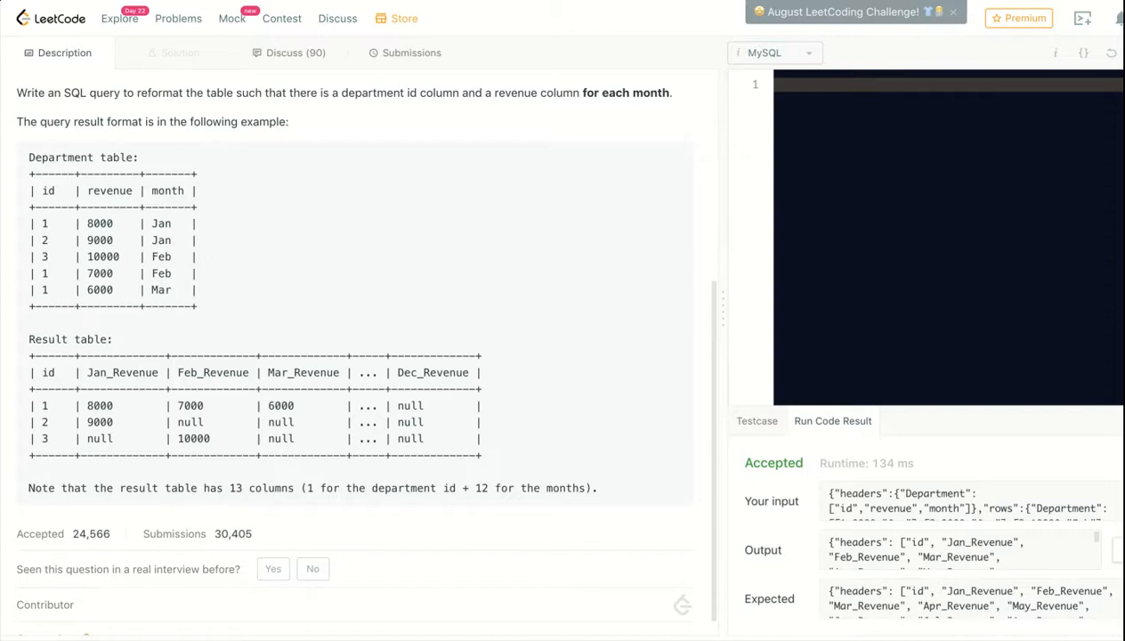
mouse_move(722, 316)
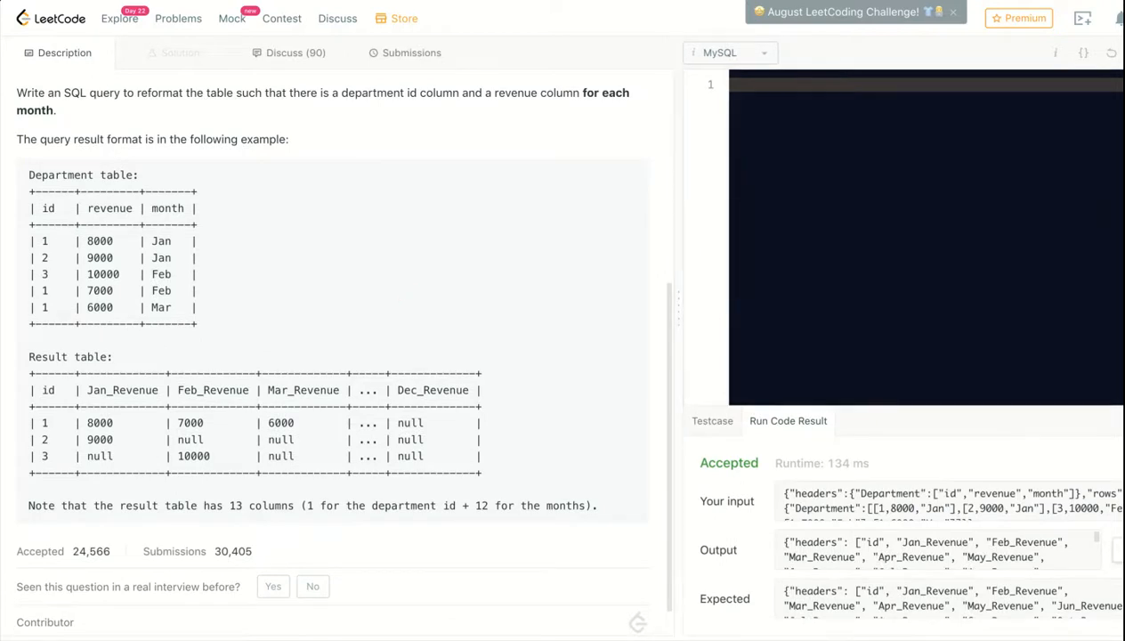
mouse_move(572, 283)
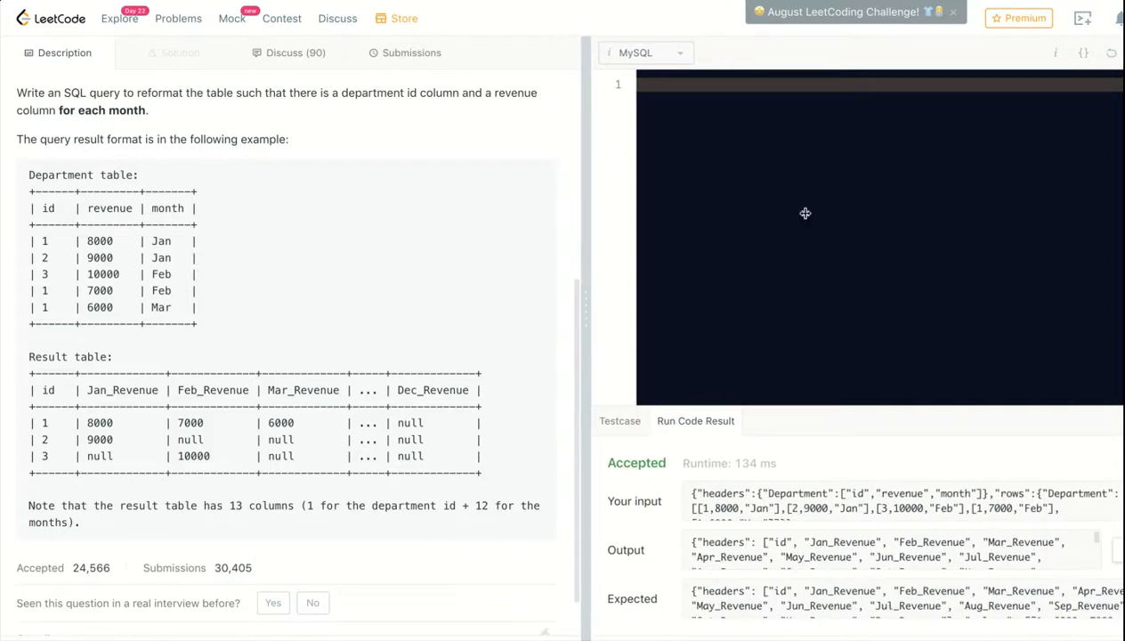
Step: Write SELECT id, FROM Department with GROUP BY Id underneath
type("SELECT")
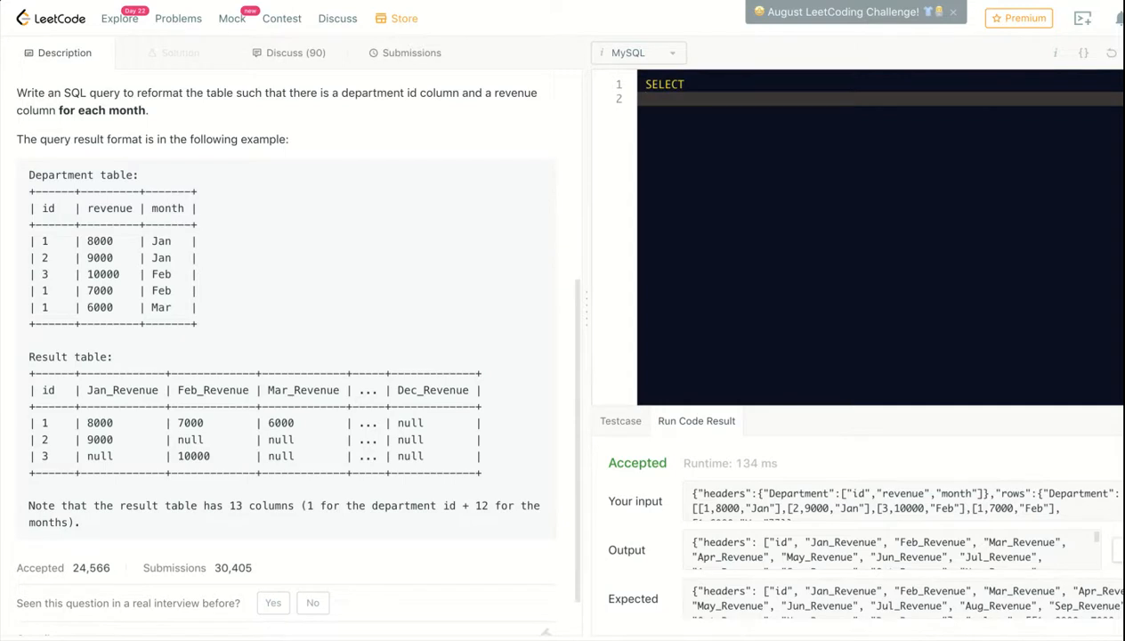
type("id,")
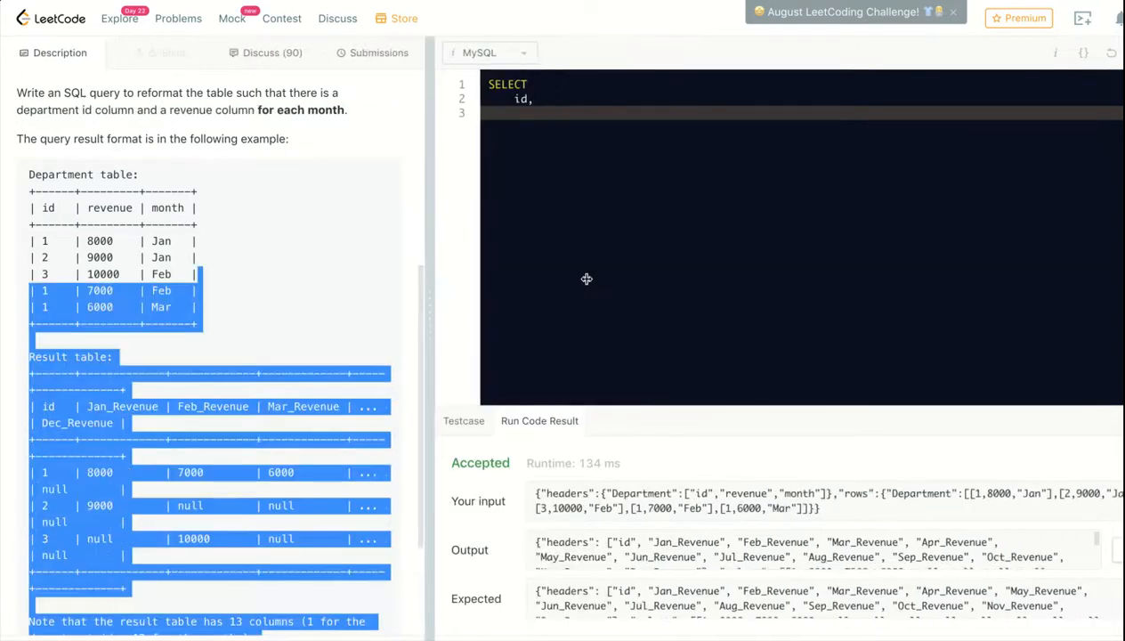
left_click(623, 118)
type("FROM")
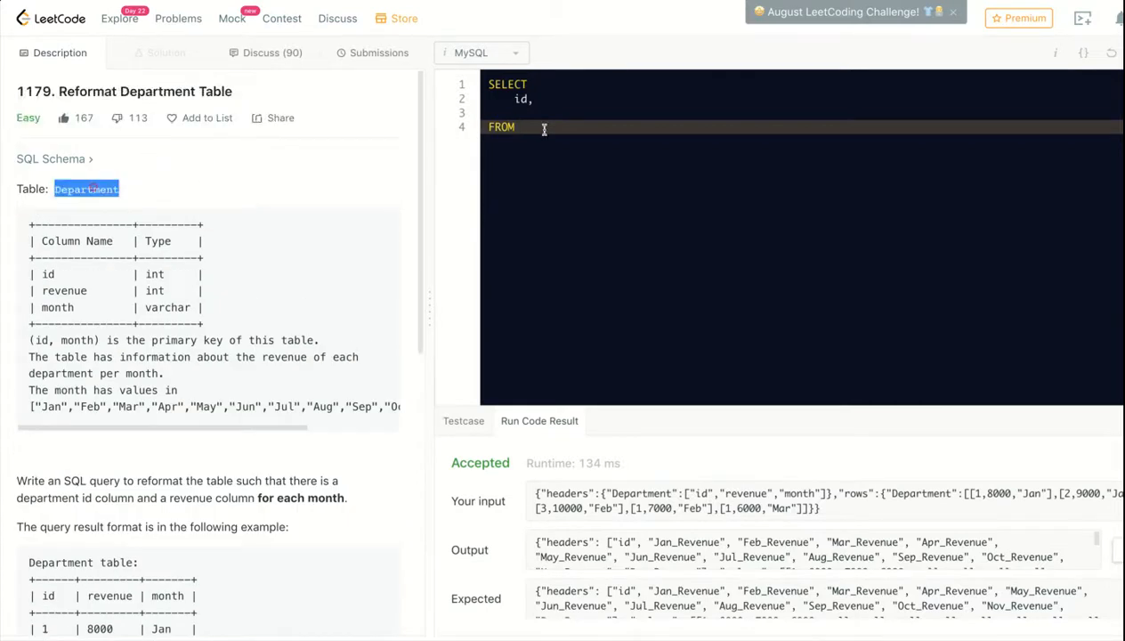
type("Department")
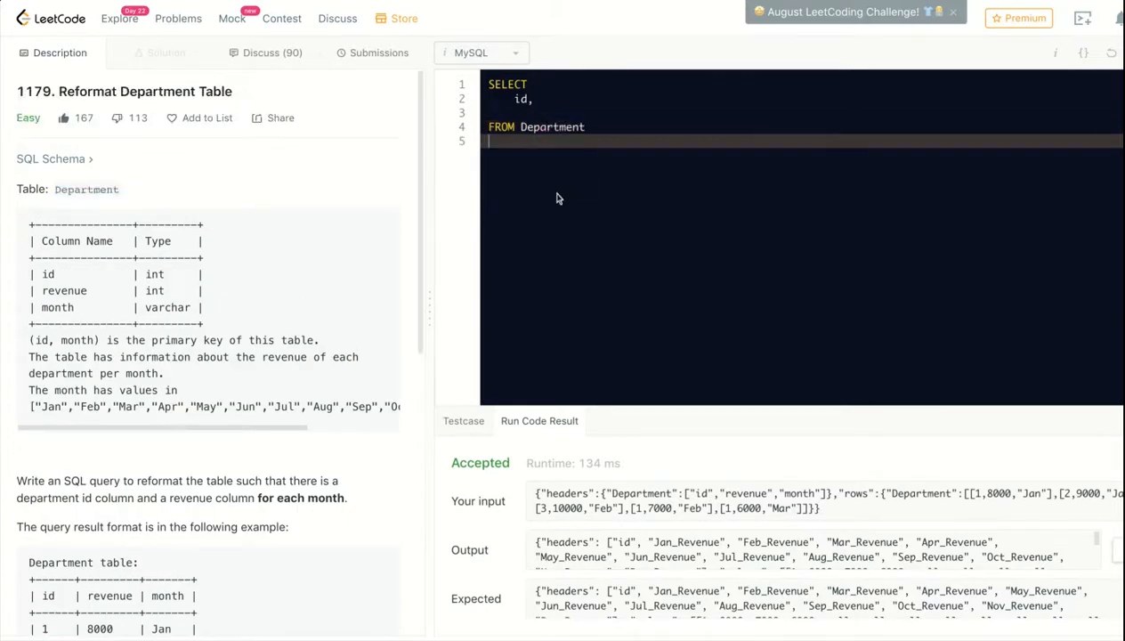
scroll("down", 3)
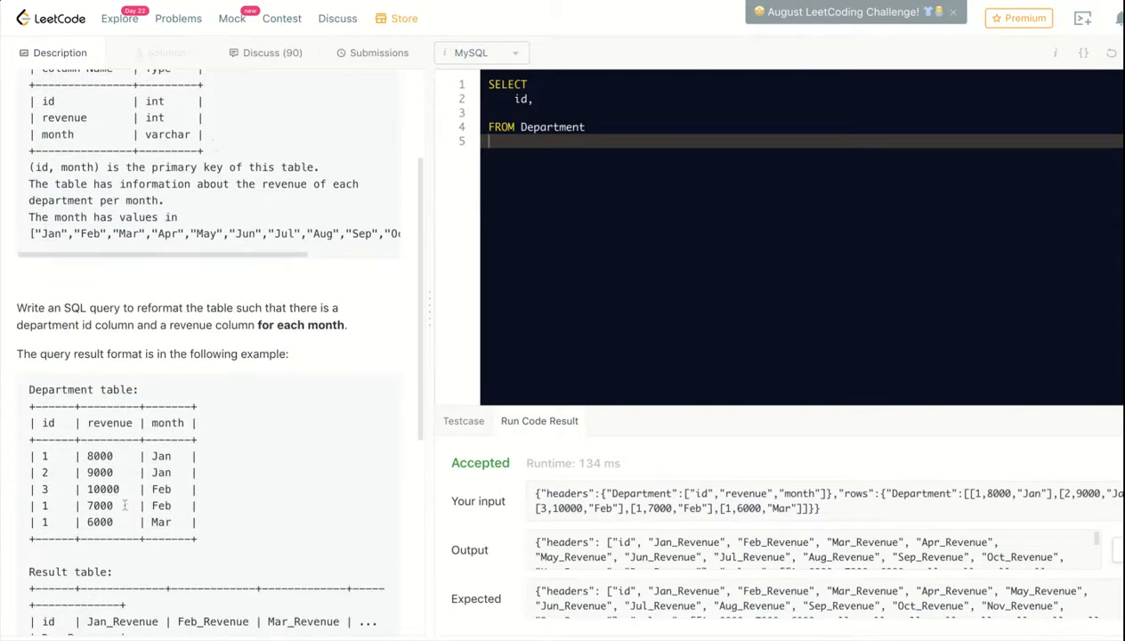
scroll("down", 3)
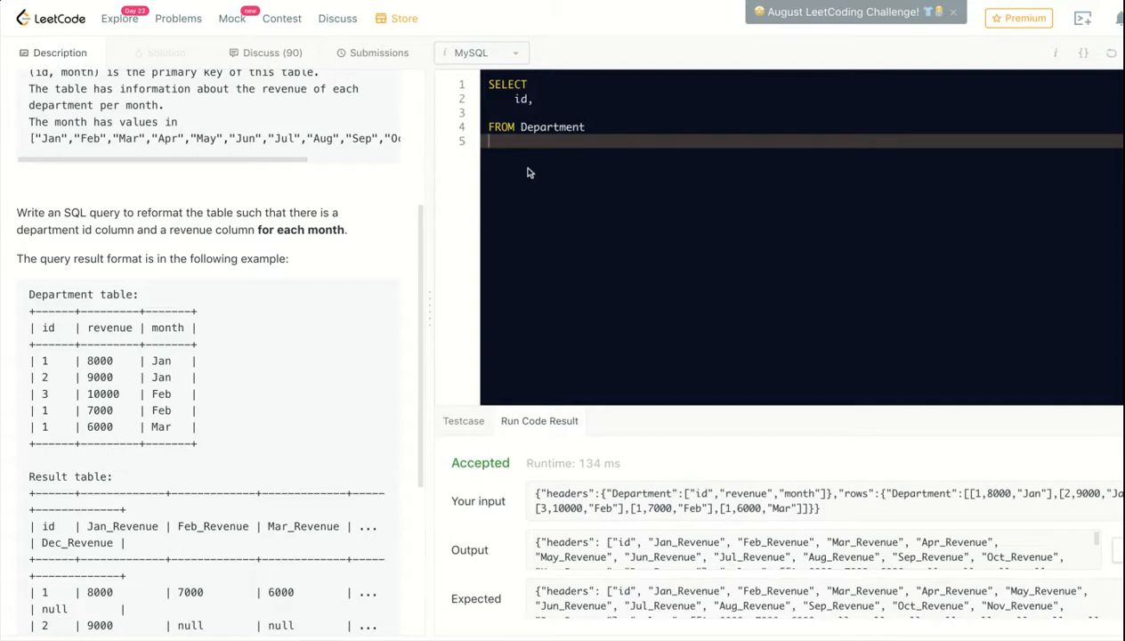
type("GROUP")
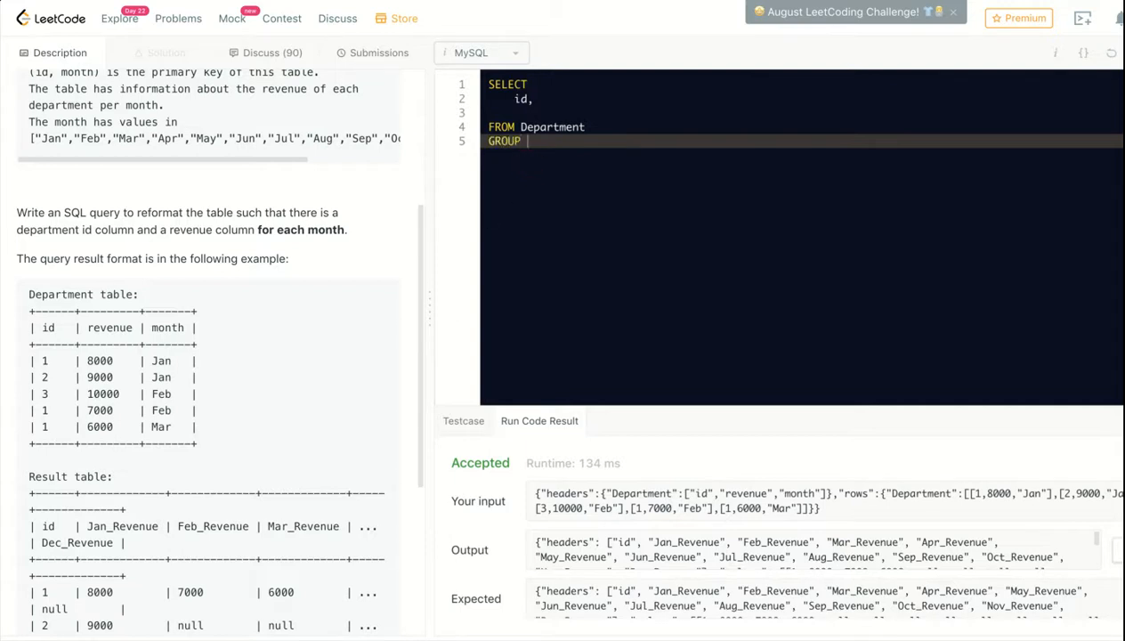
type("BY Id")
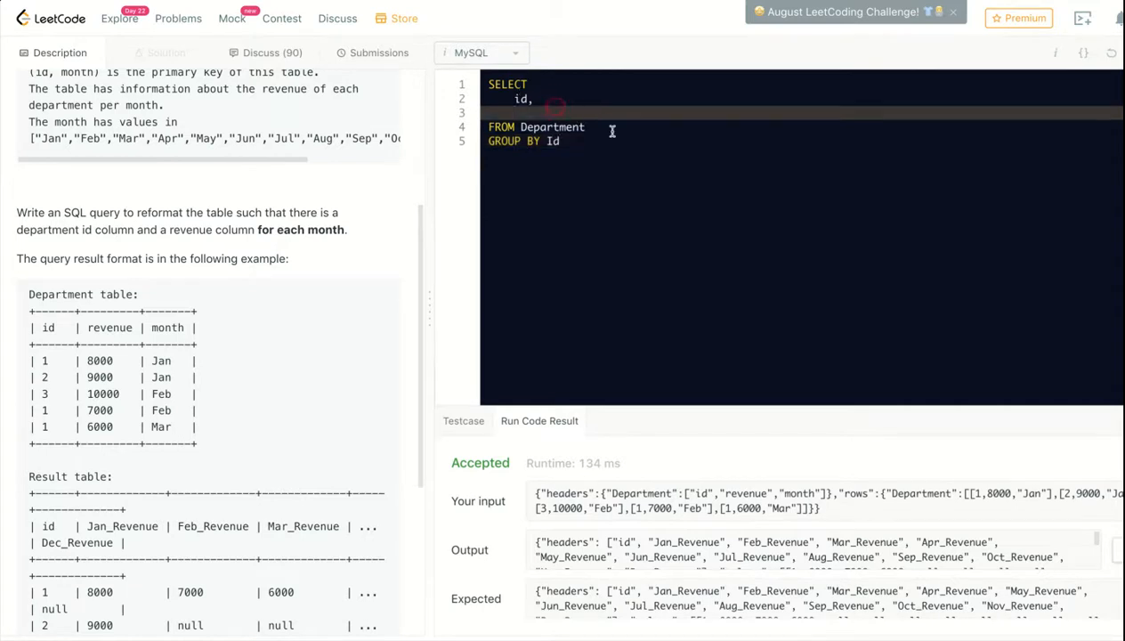
Step: Start a SUM() aggregate after id, removing the mistakenly typed DESC
type("SUM")
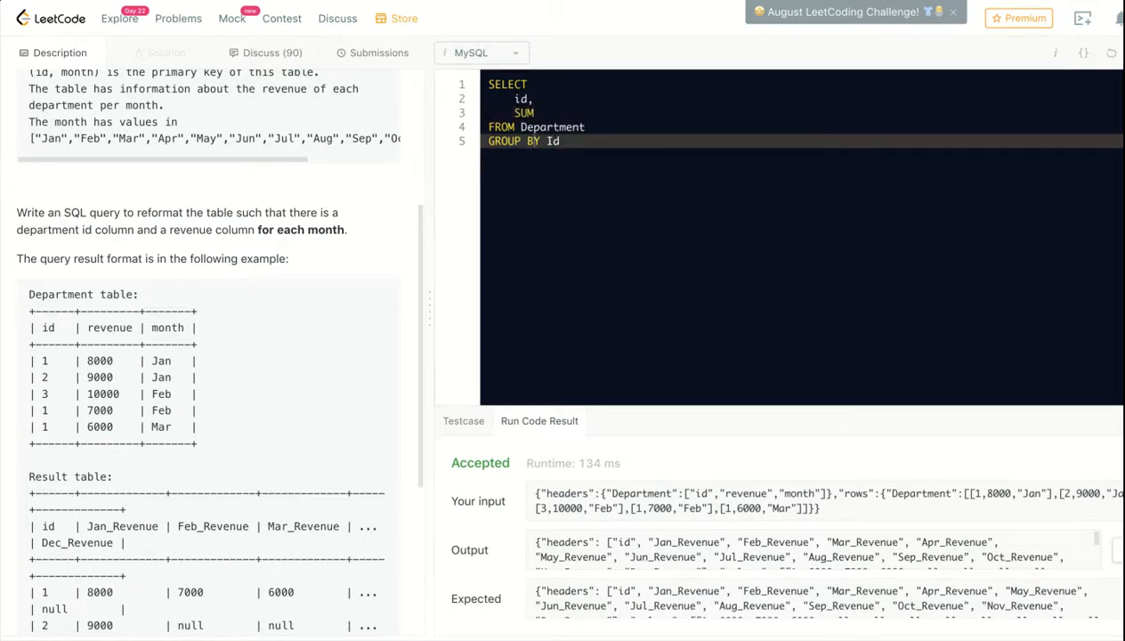
type(",")
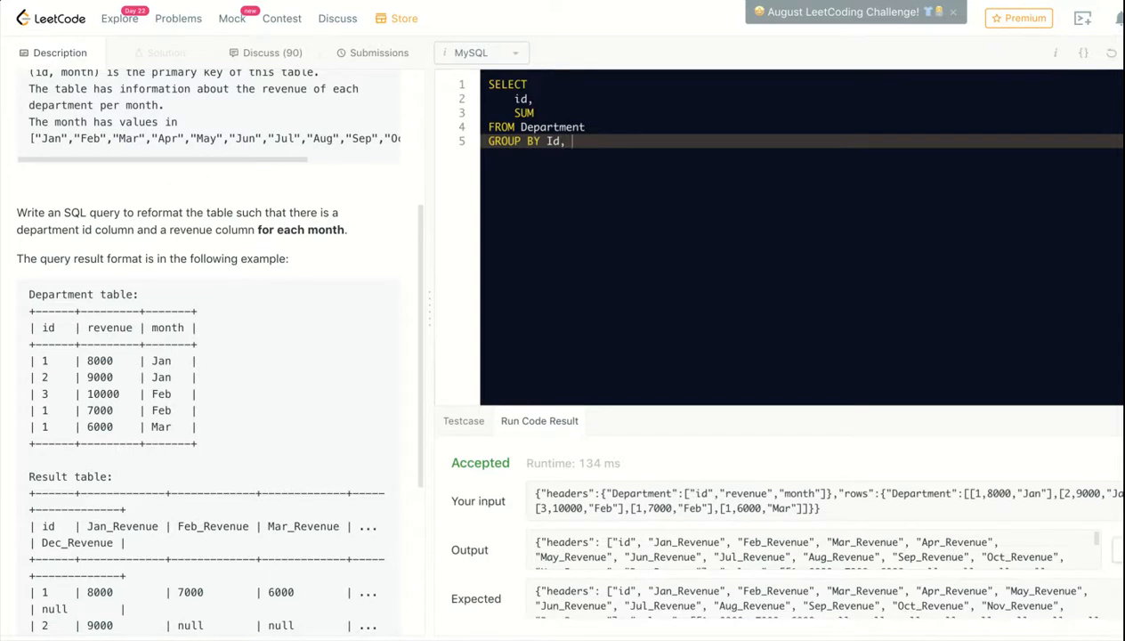
type("DESC")
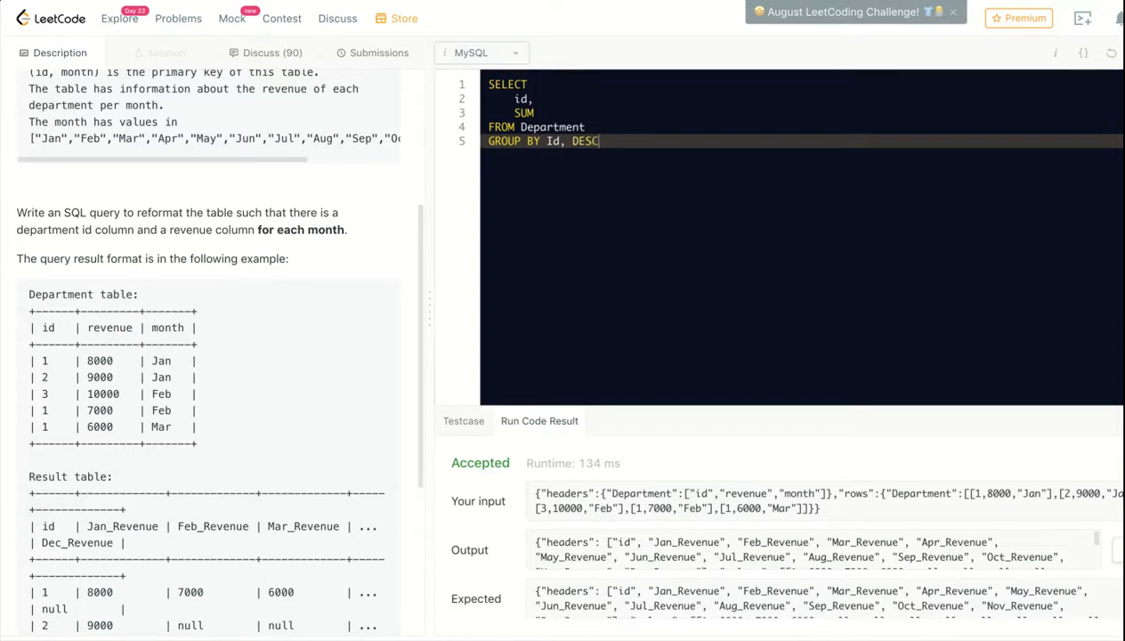
key("BackSpace")
type("(")
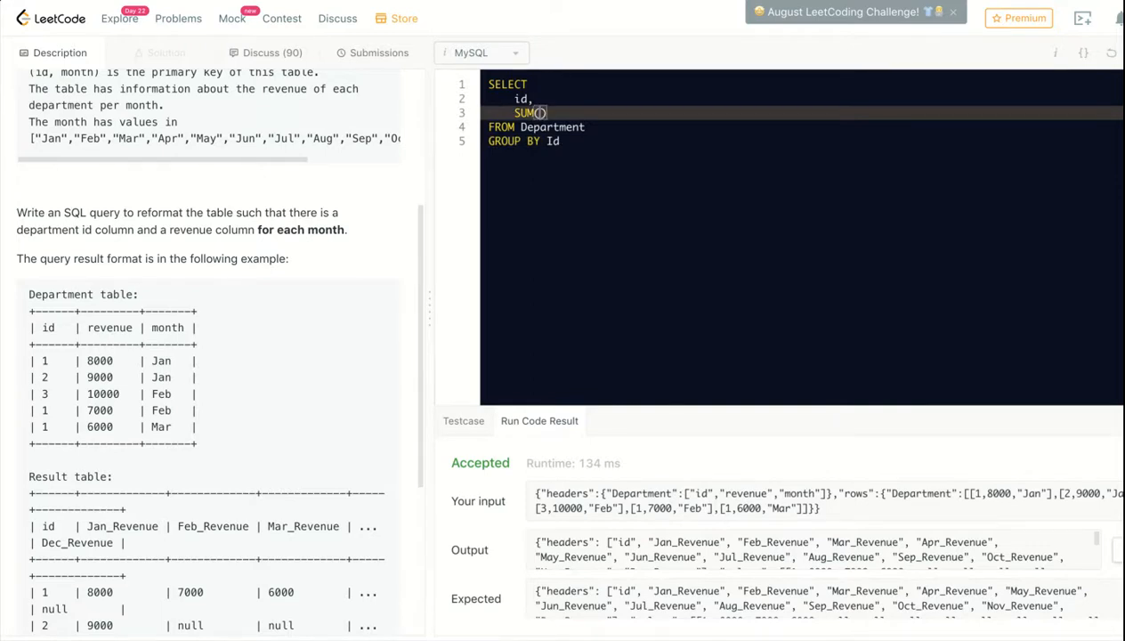
Step: Fill the SUM with CASE WHEN month = 'Jan' THEN revenue
type("CASE")
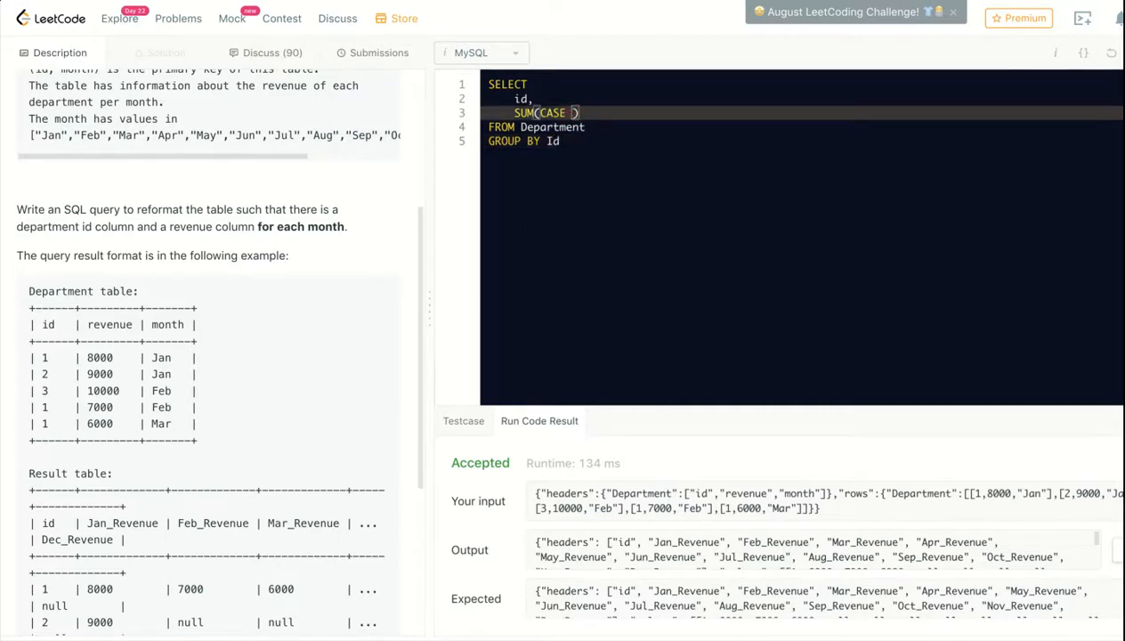
type("WHEN")
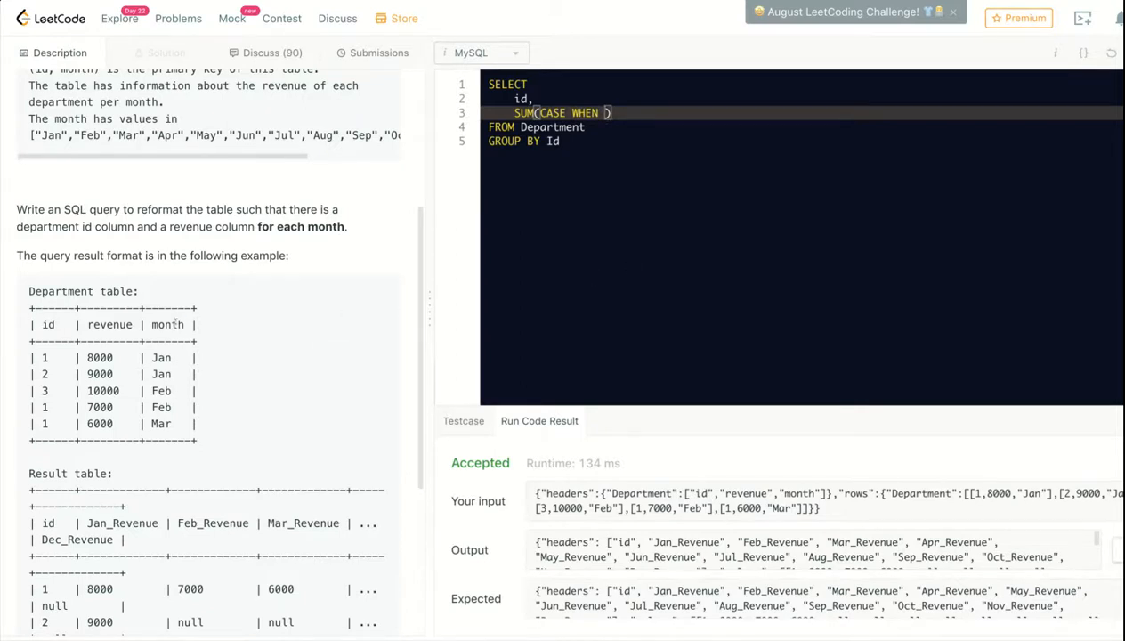
type("month")
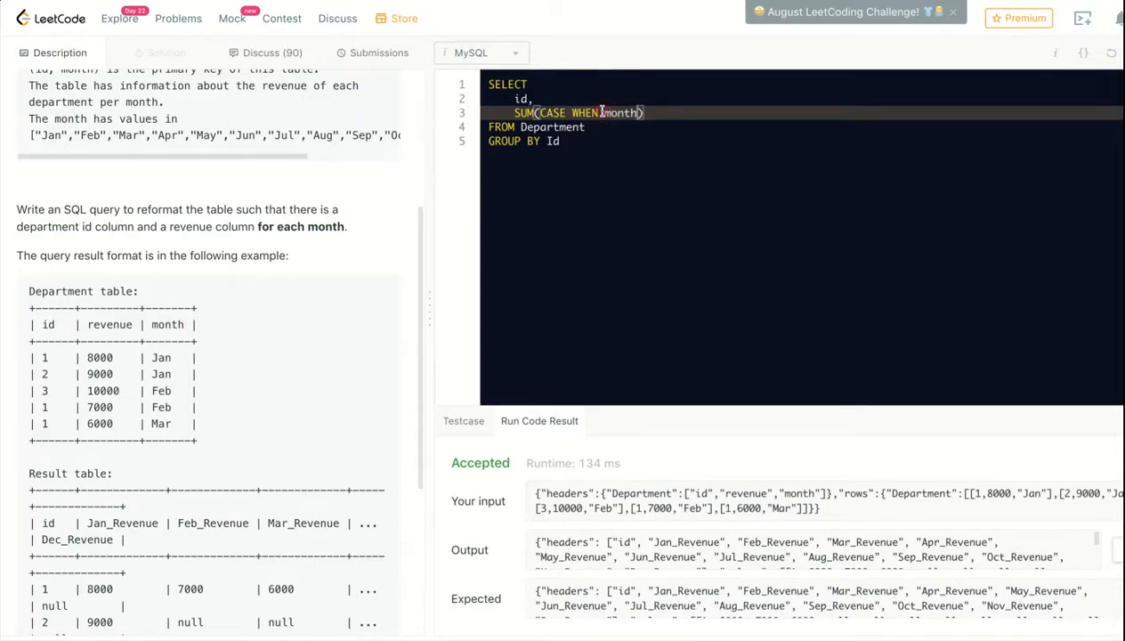
type("=")
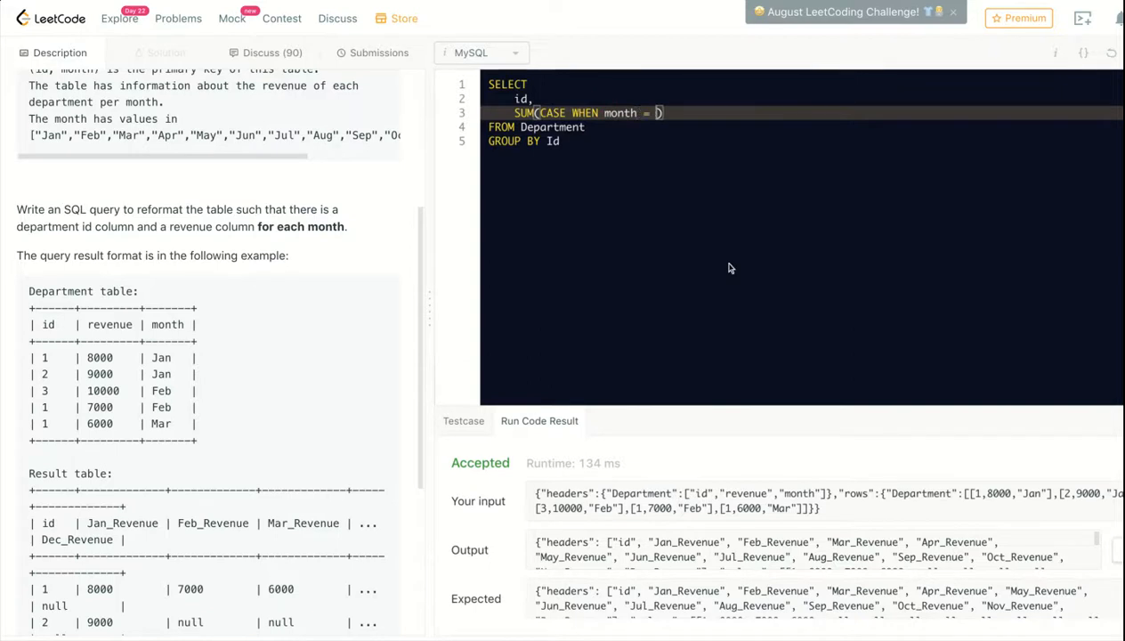
type("'Jan'")
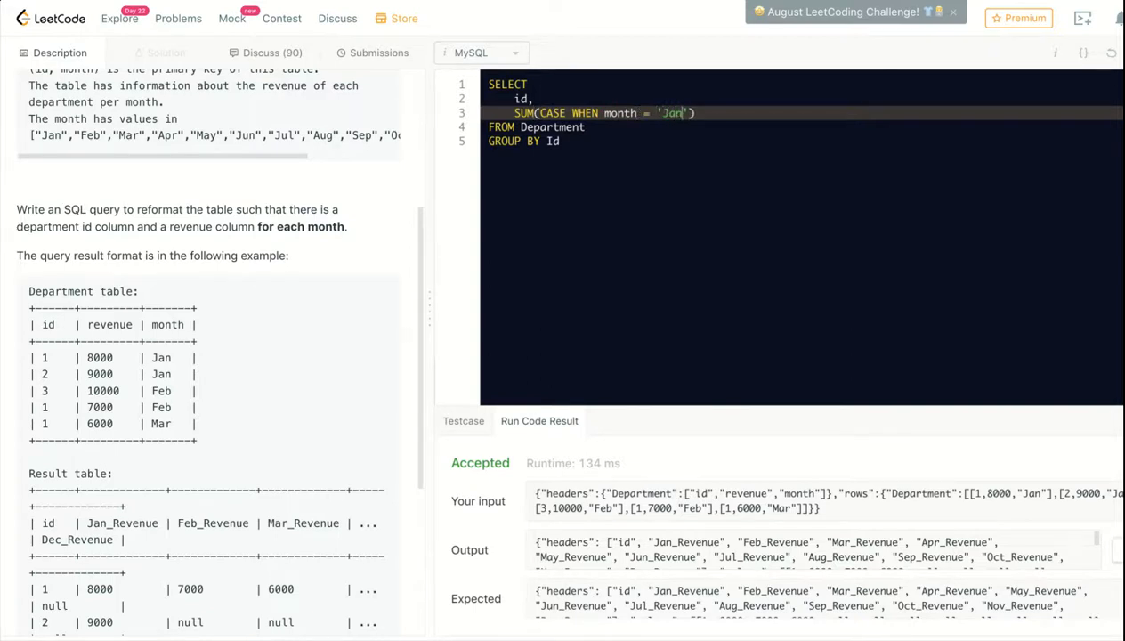
type("THEN")
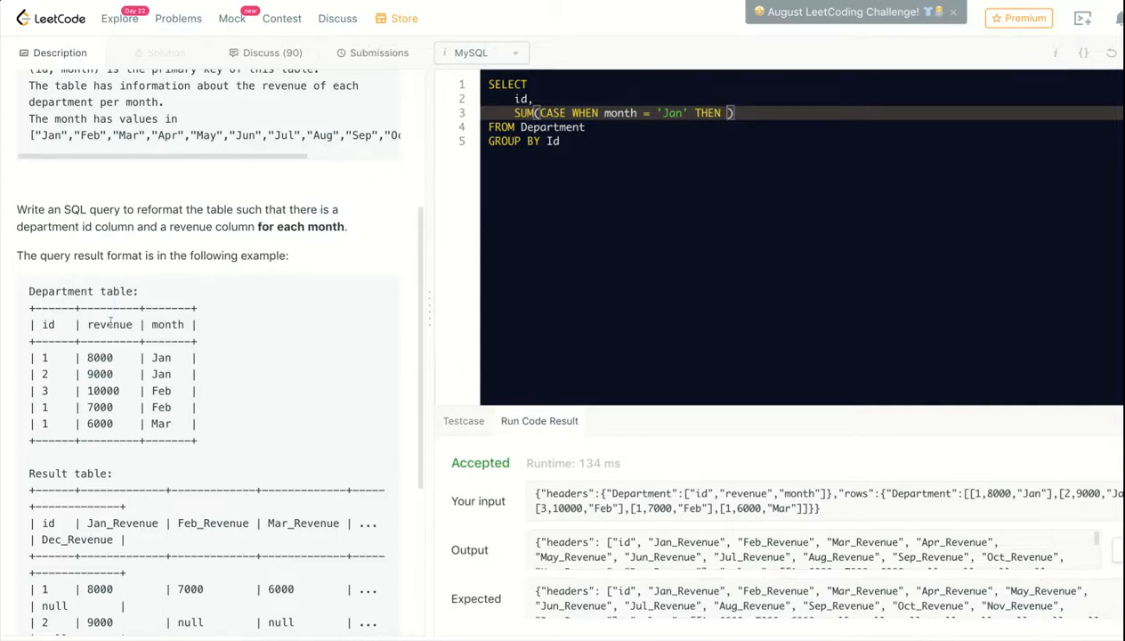
type("revenue ELSE NULL END")
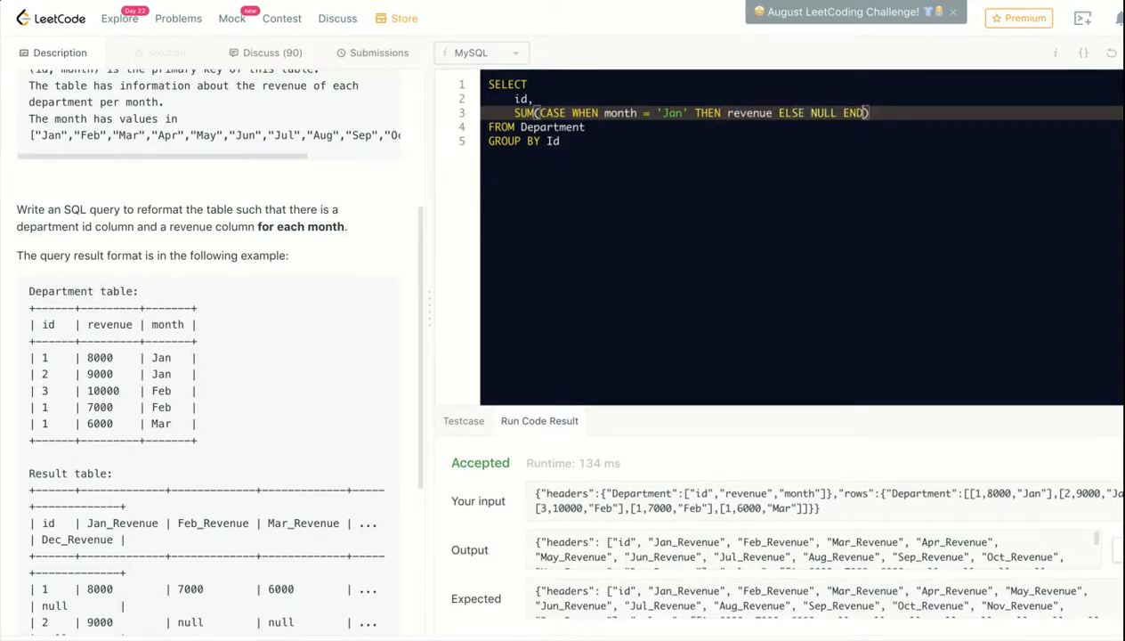
Step: Alias the aggregate as Jan_Revenue, copying the name from the example table
type("as")
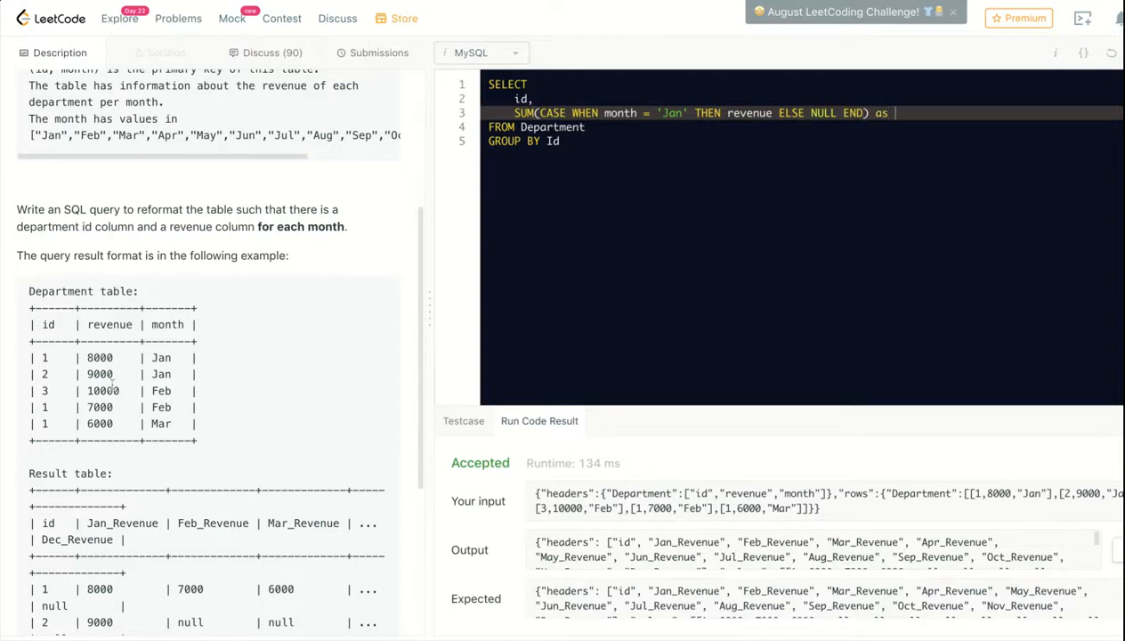
double_click(121, 523)
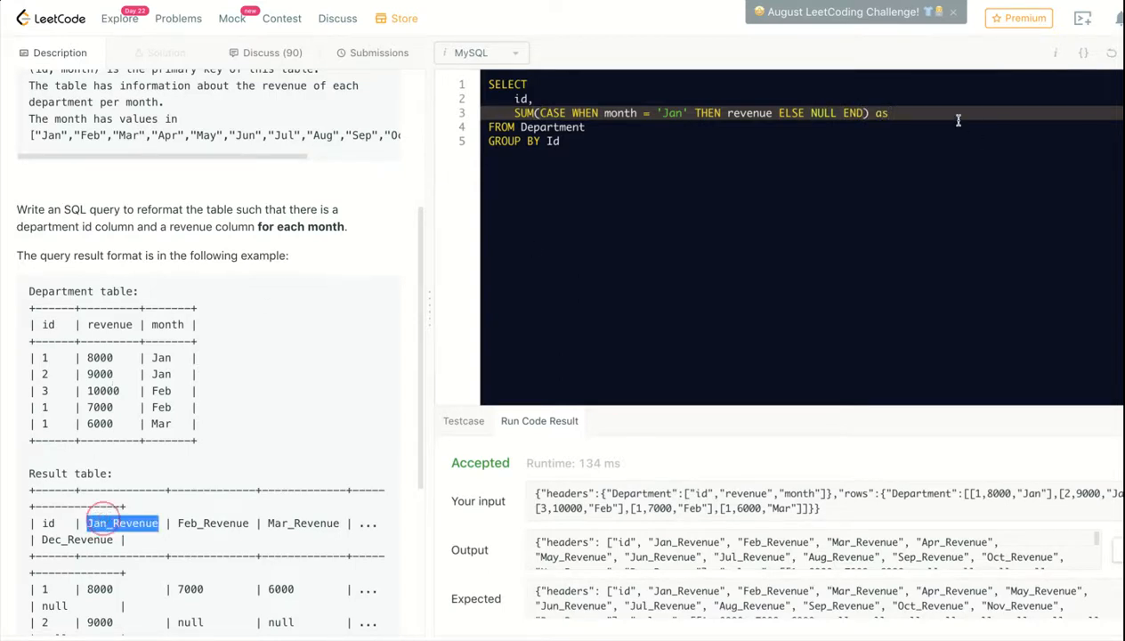
type("Jan_Revenue,")
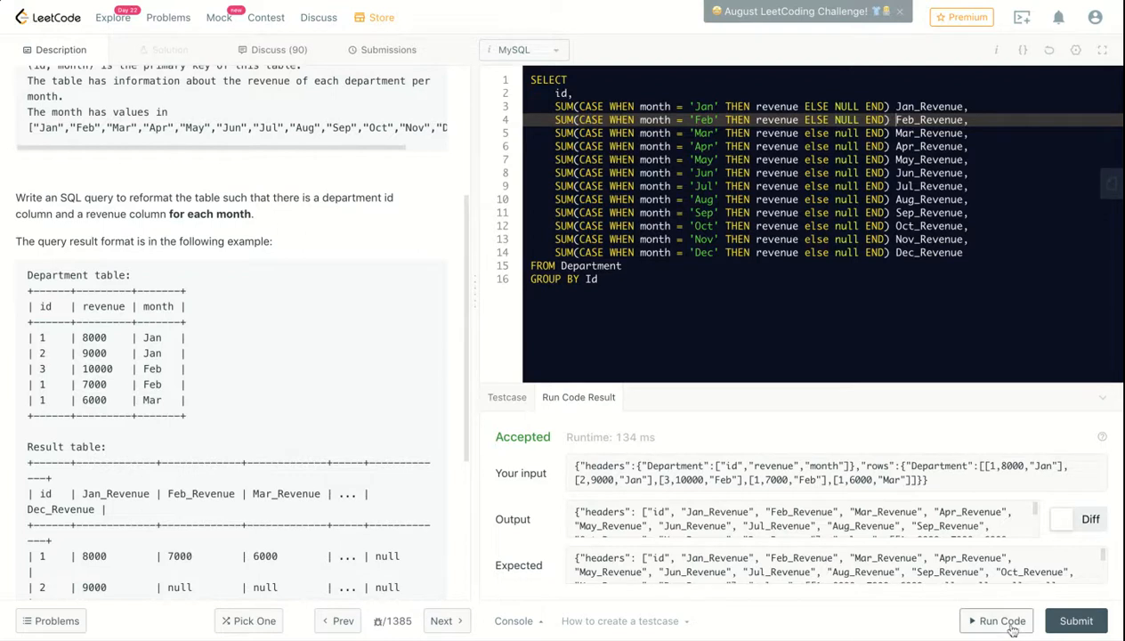
Step: Submit the twelve-month pivot query and see it accepted with a 700 ms runtime
left_click(1000, 619)
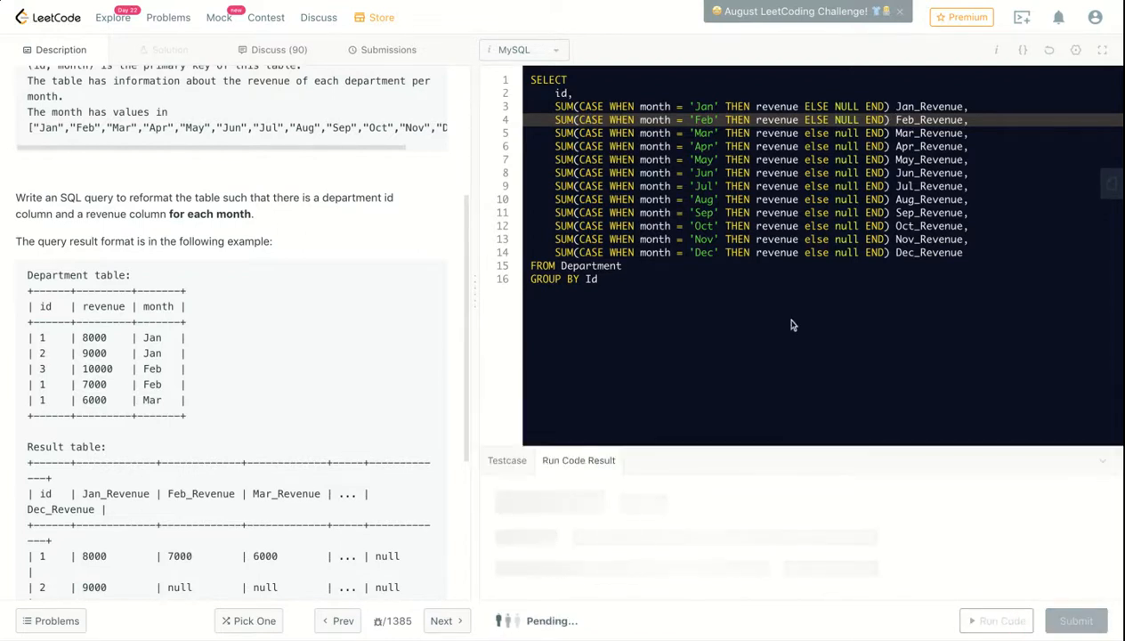
left_click(1000, 620)
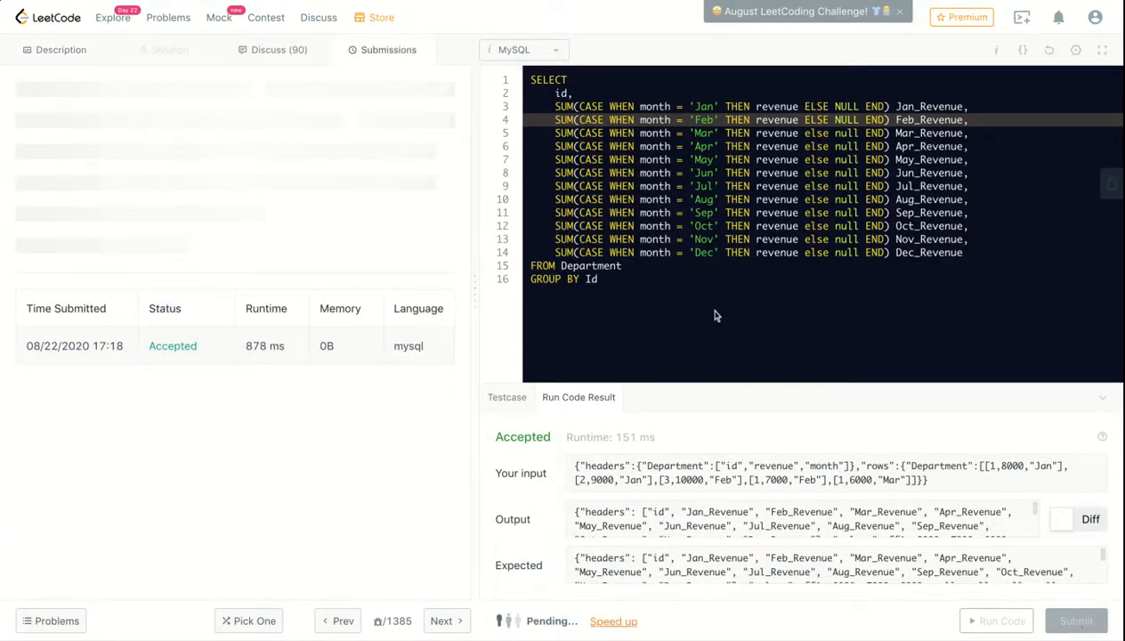
left_click(1075, 619)
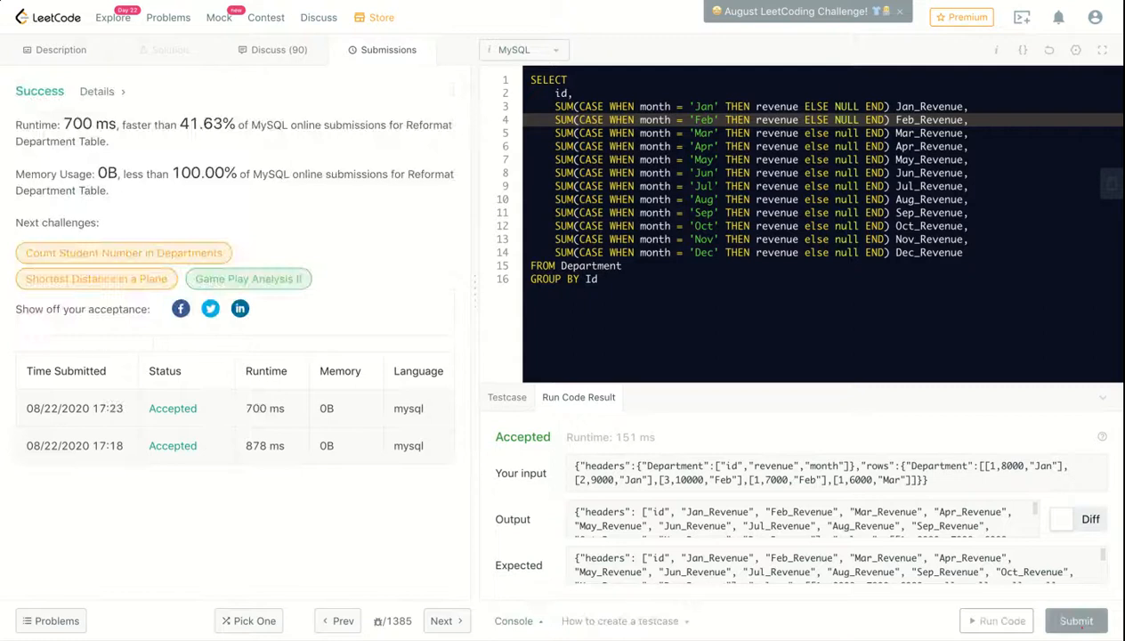